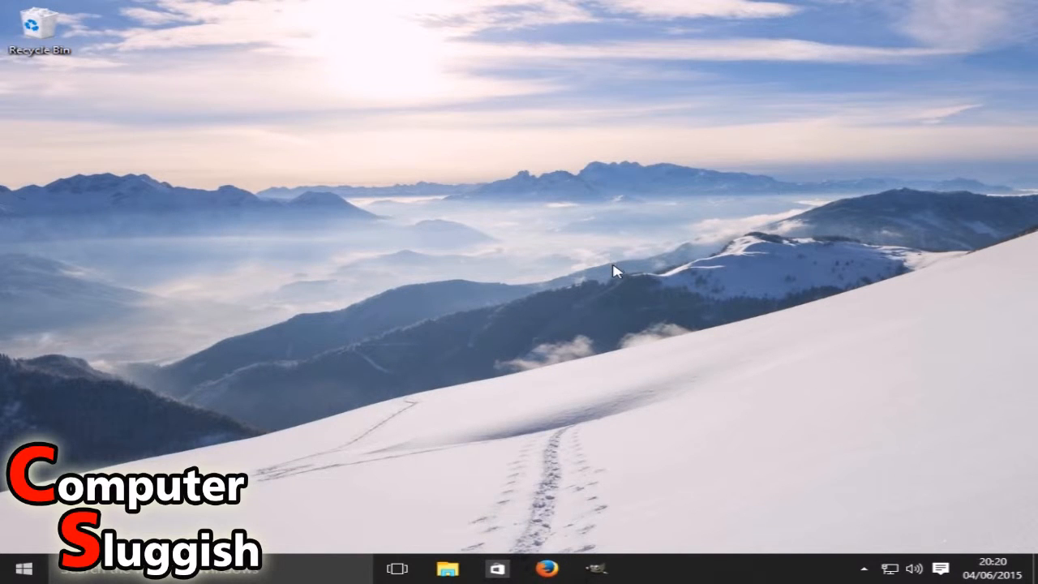
mouse_move(701, 323)
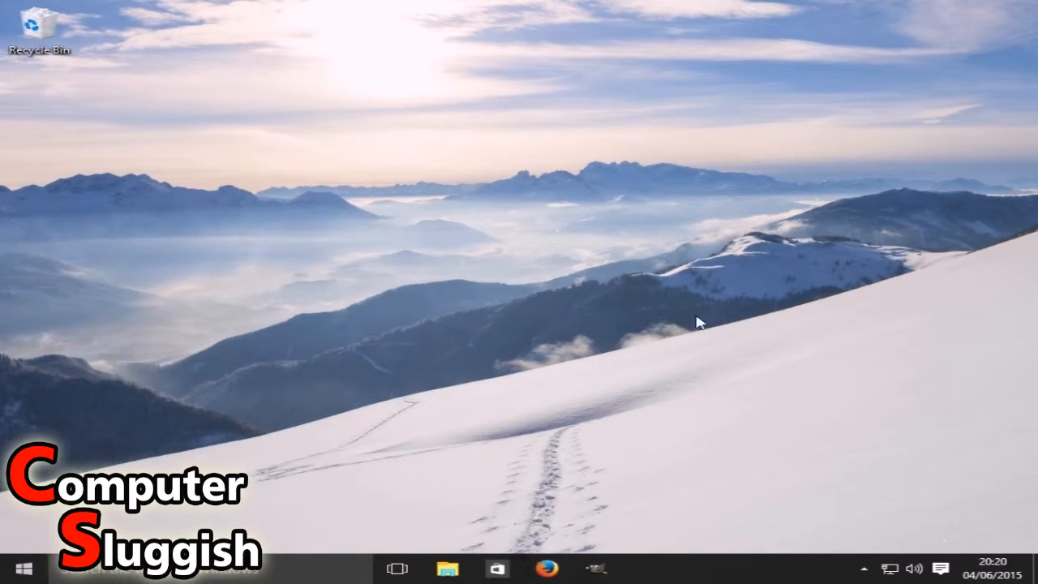
mouse_move(767, 432)
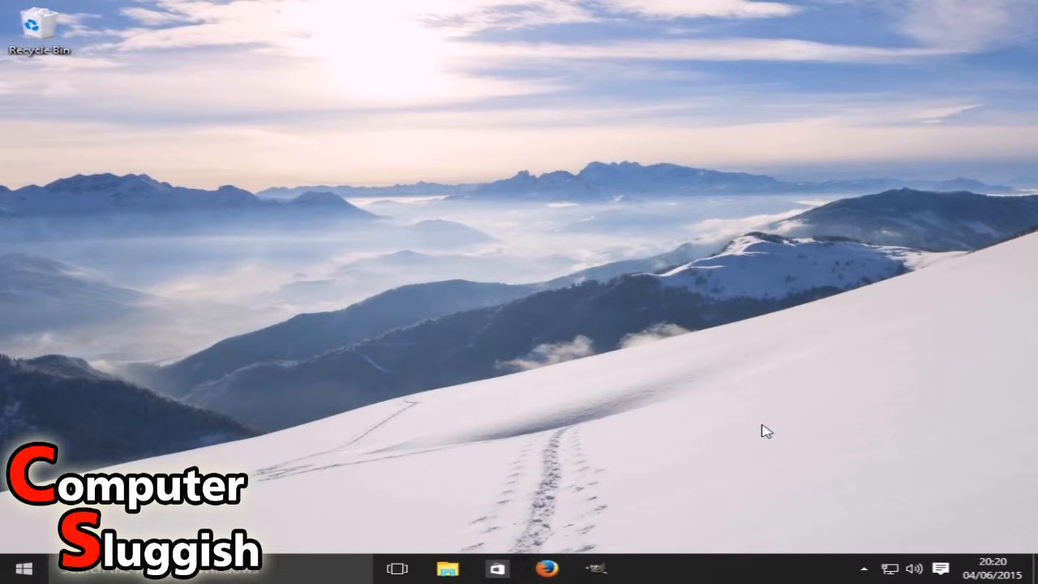
mouse_move(704, 425)
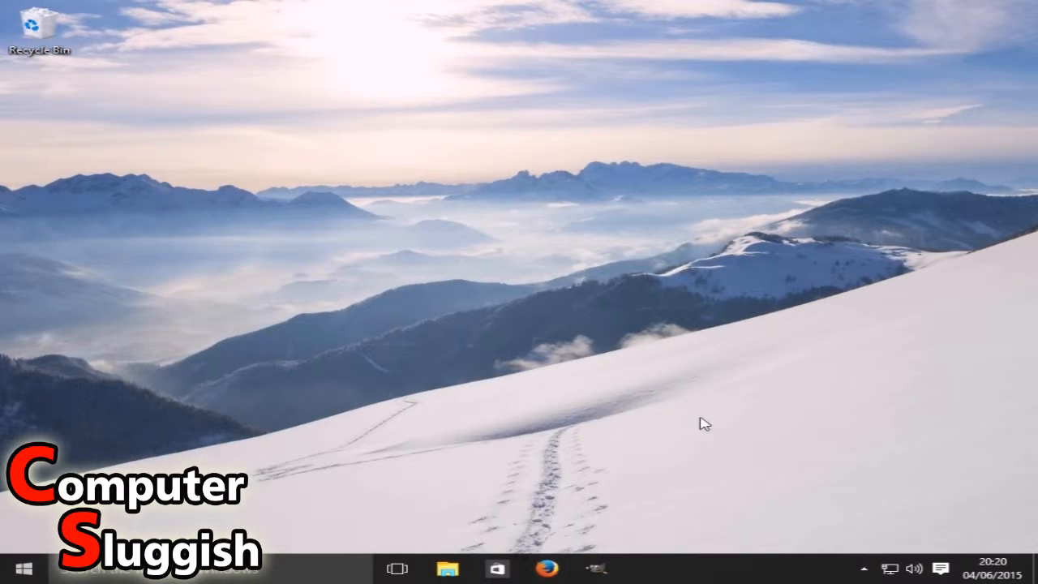
mouse_move(733, 436)
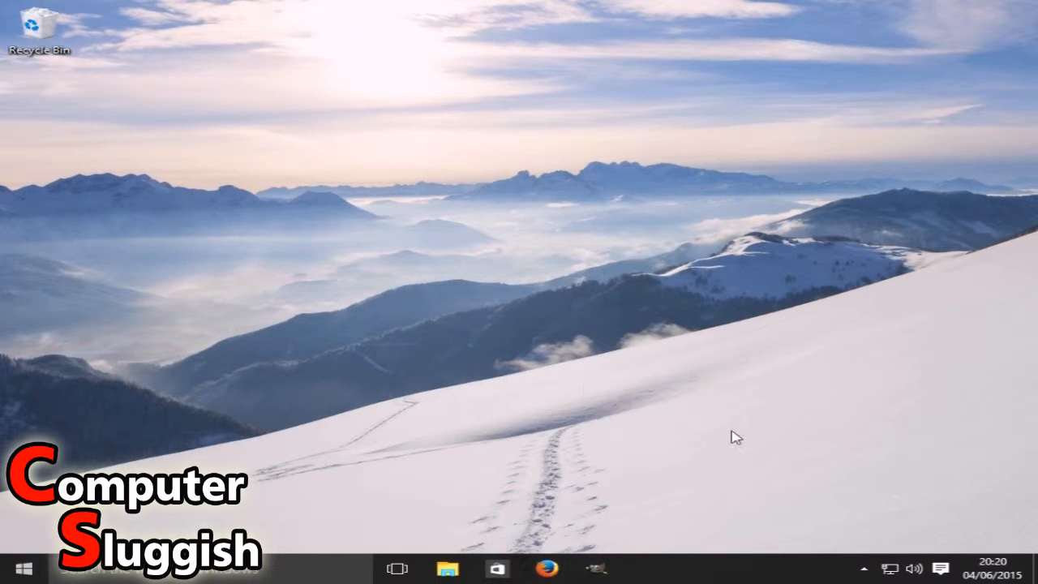
mouse_move(874, 431)
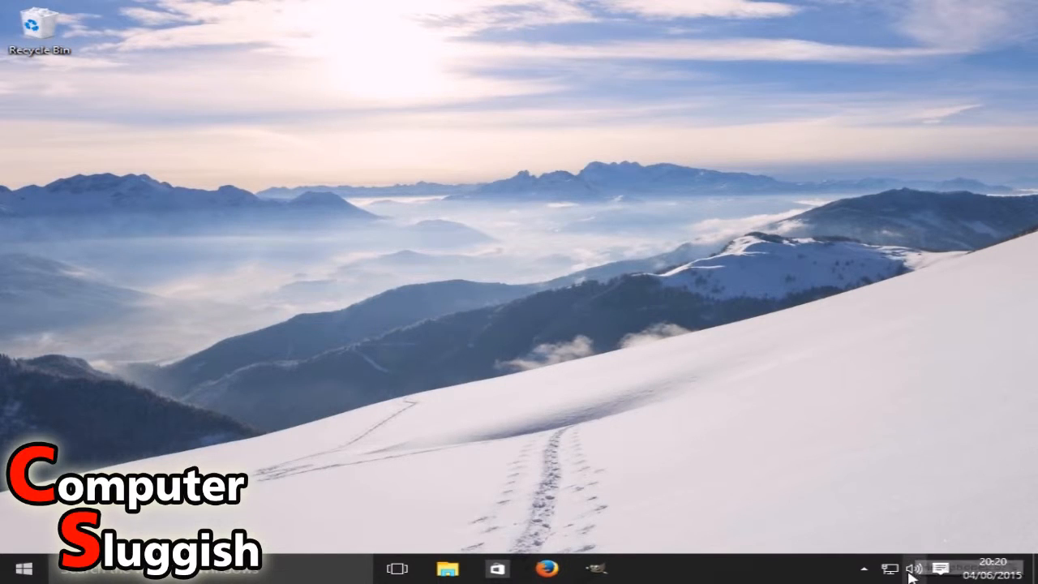
mouse_move(914, 568)
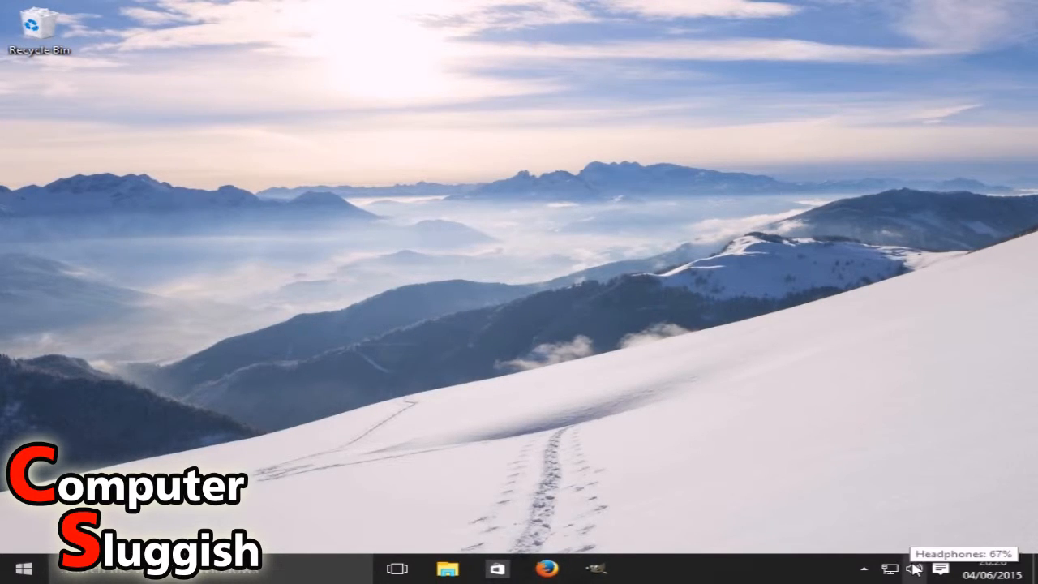
- Raise the tray volume slider to 100, then go to the Playback devices list
click(913, 568)
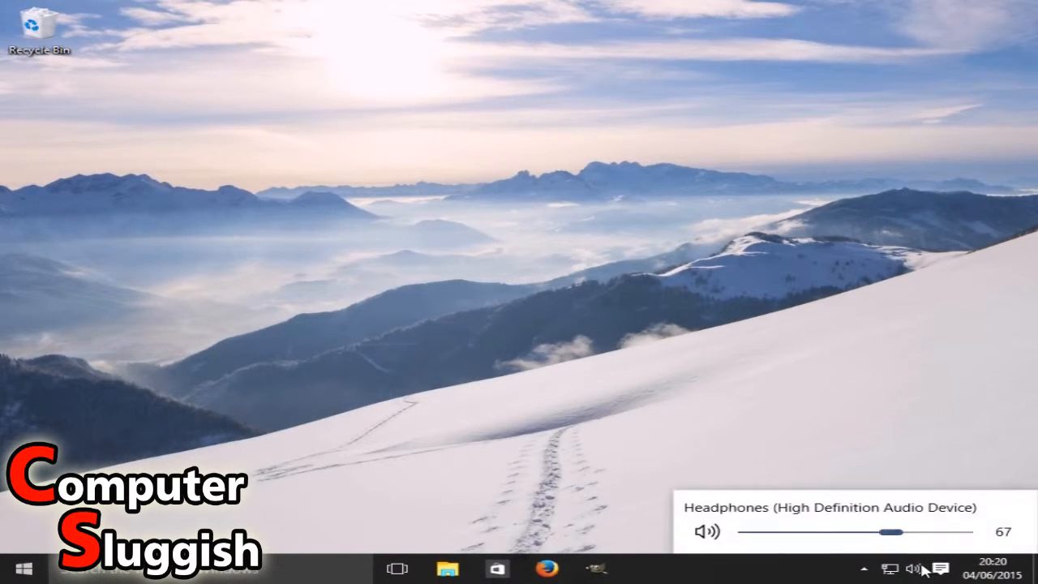
drag(889, 531, 959, 531)
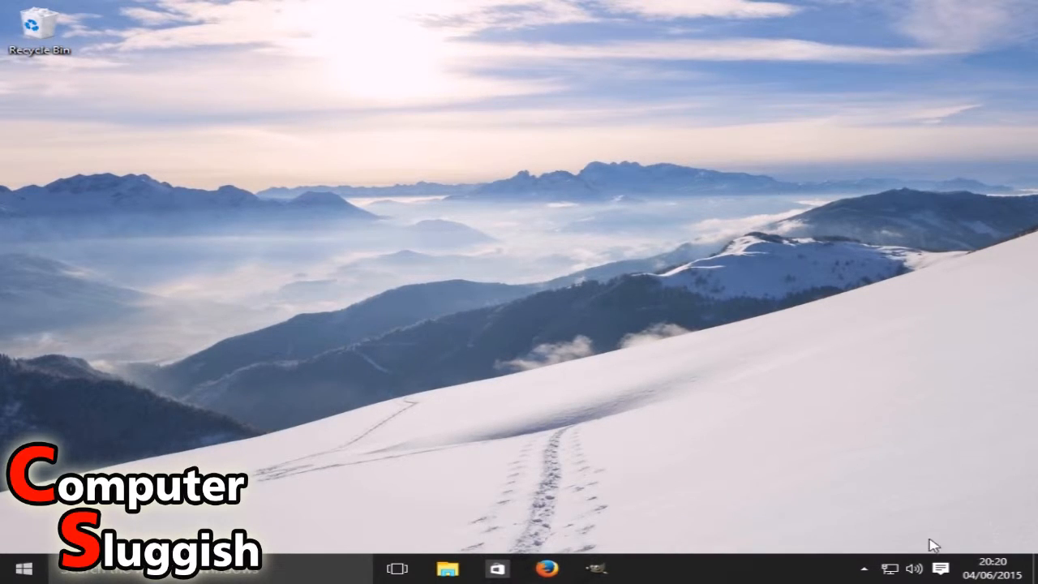
right_click(915, 567)
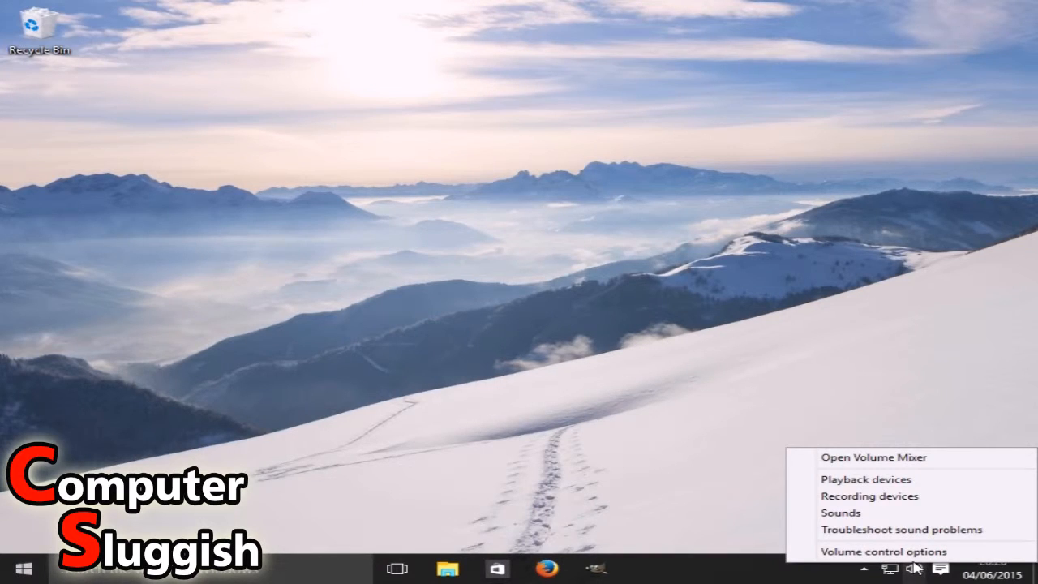
mouse_move(914, 568)
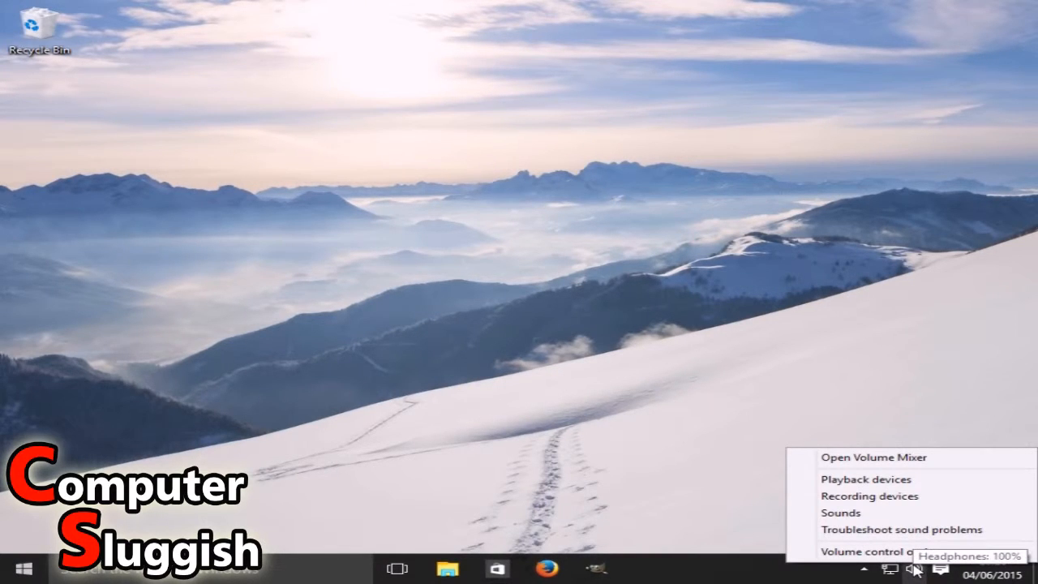
mouse_move(866, 480)
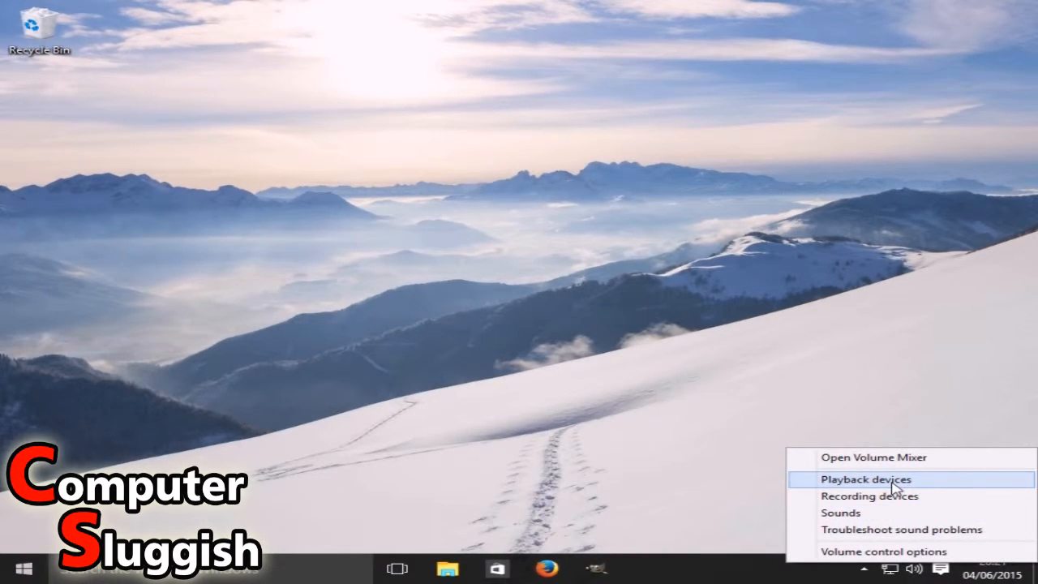
click(866, 480)
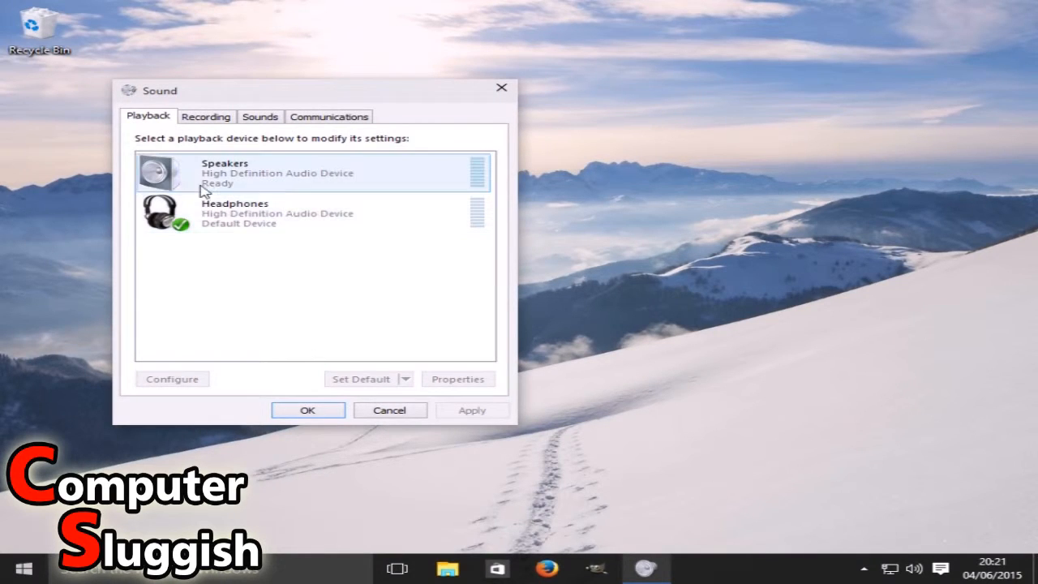
- Select the Speakers device and bring up its Properties dialog
click(275, 172)
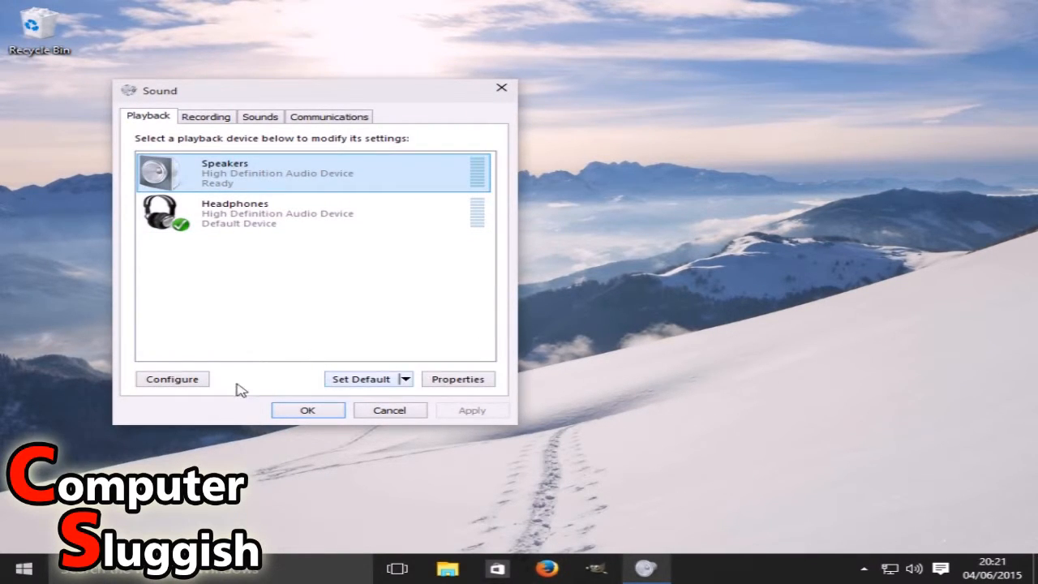
click(457, 379)
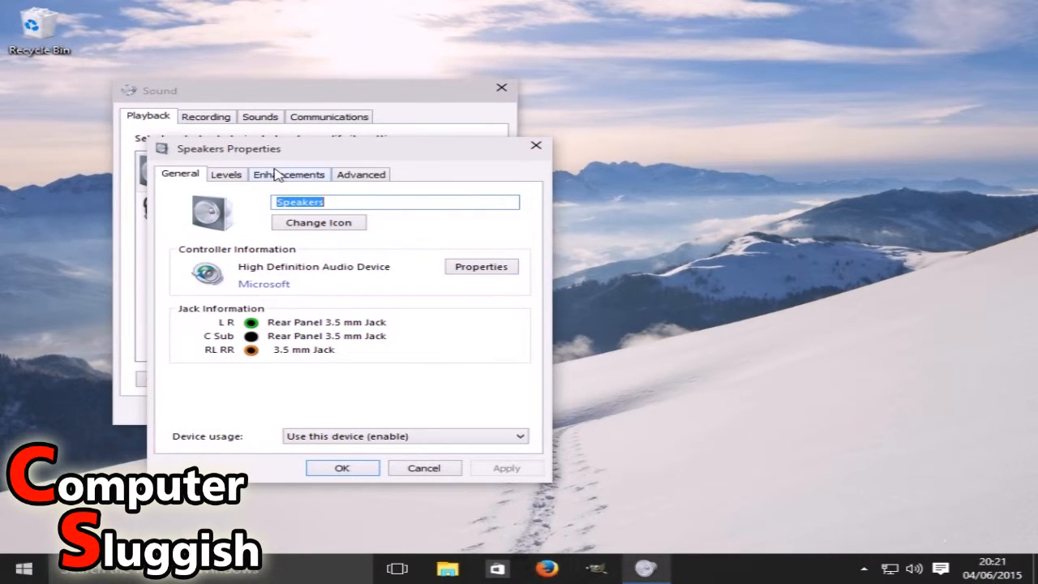
- Tick Loudness Equalisation under Enhancements and confirm with OK, closing the dialogs
click(288, 173)
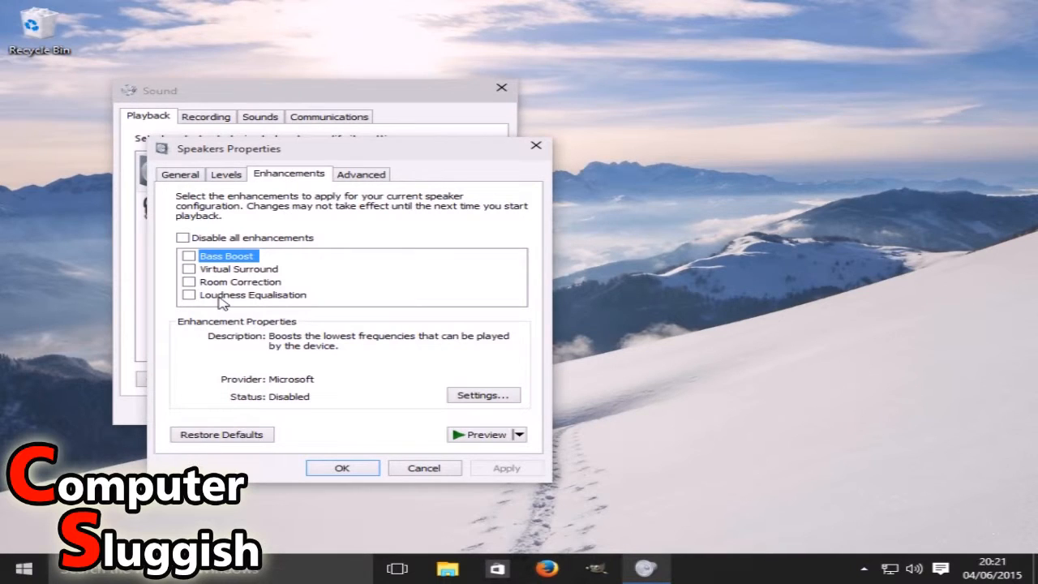
click(188, 295)
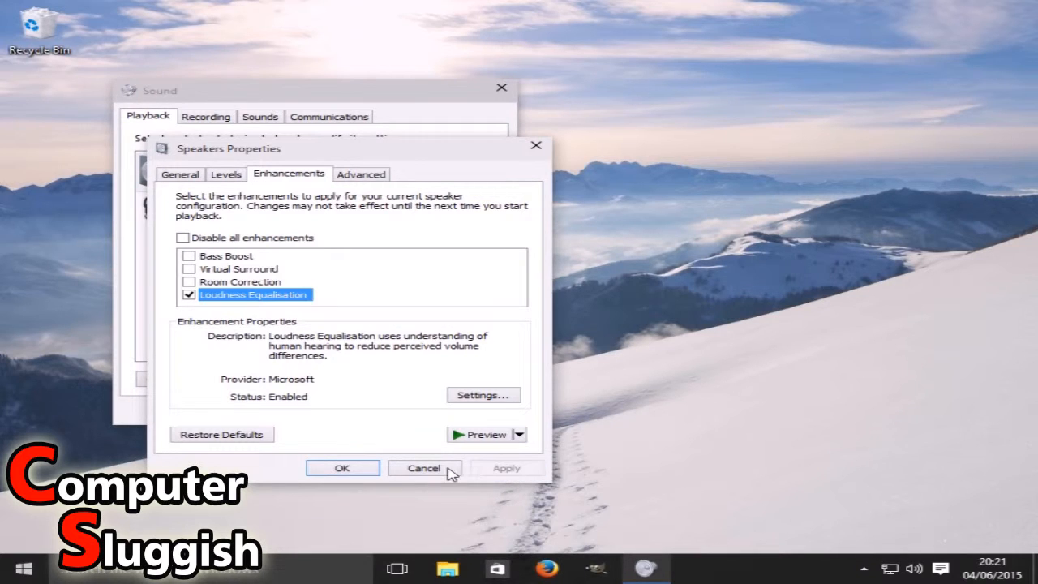
click(424, 467)
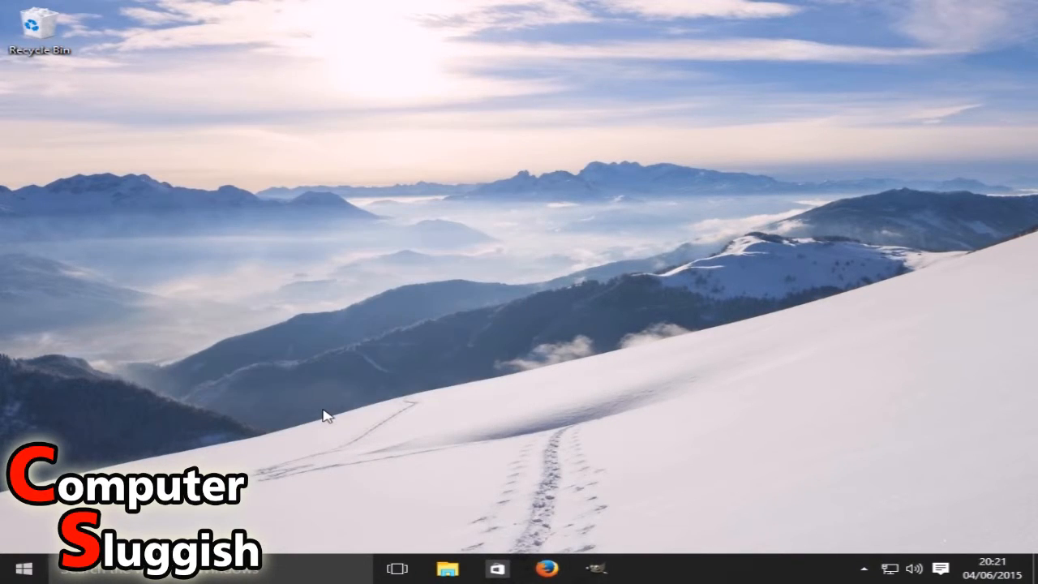
mouse_move(484, 370)
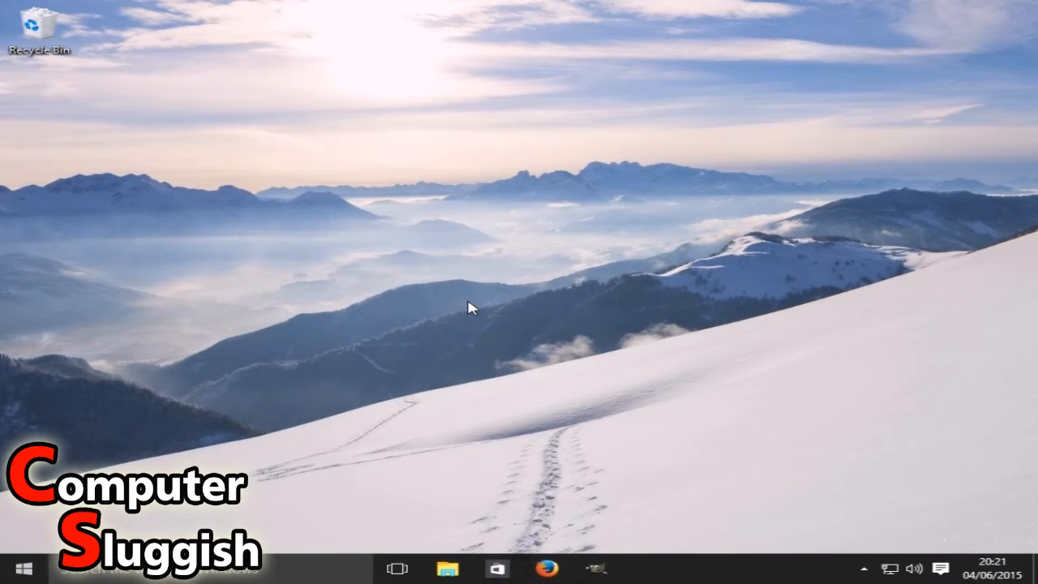
mouse_move(480, 308)
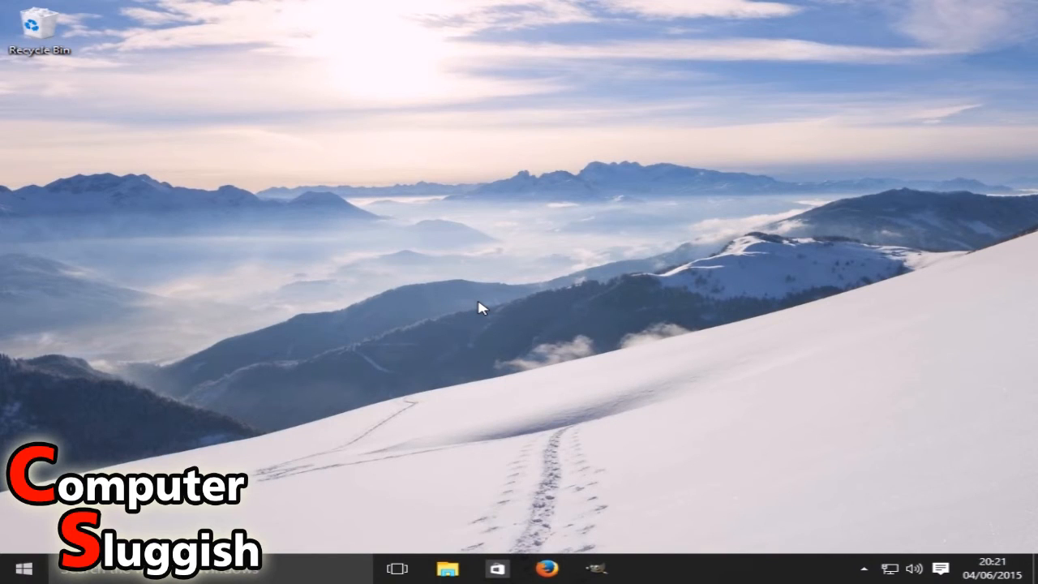